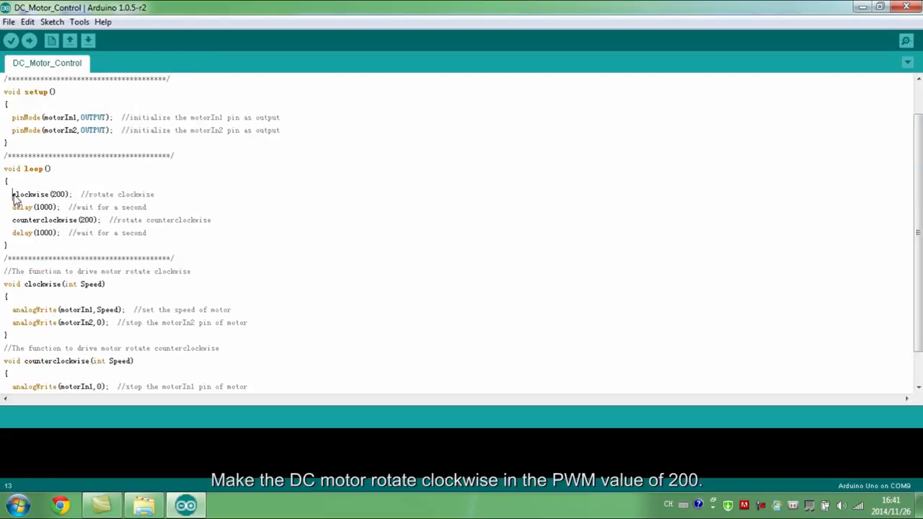
Compile the DC_Motor_Control sketch without errors and upload it to the Arduino Uno
triple_click(79, 194)
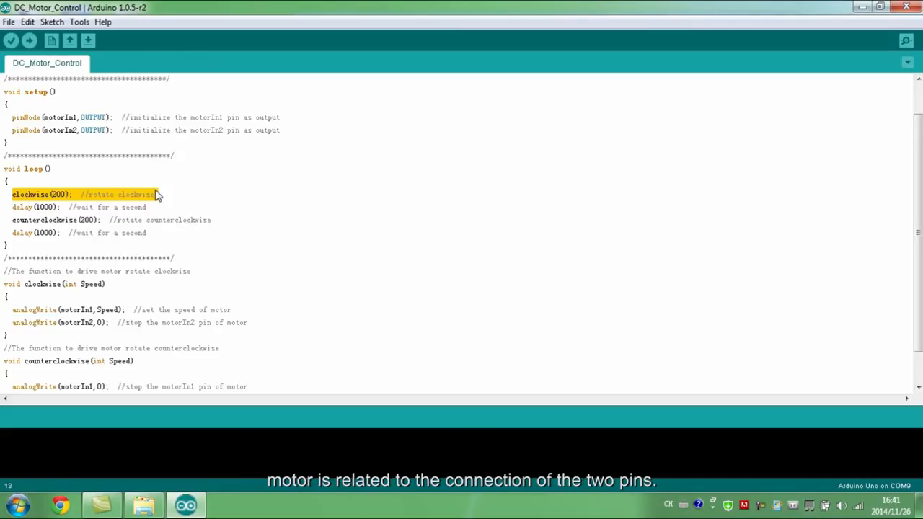
mouse_move(280, 167)
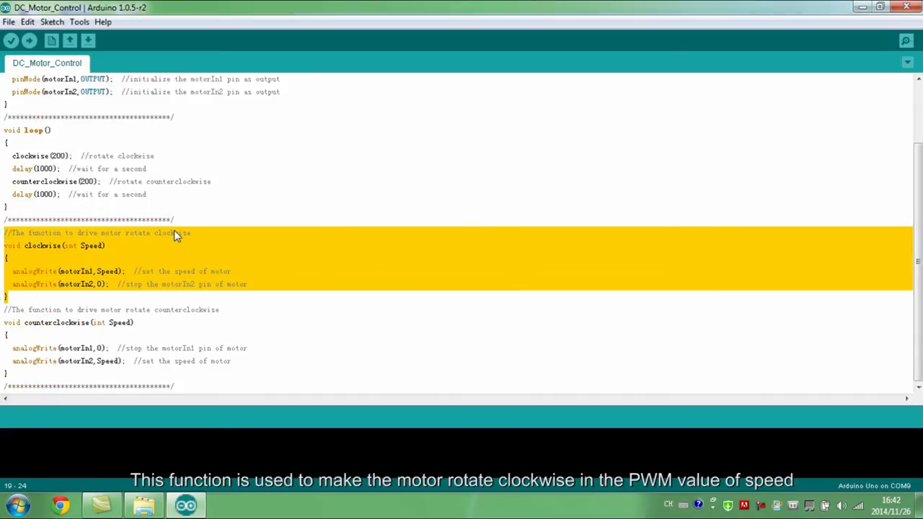
mouse_move(127, 248)
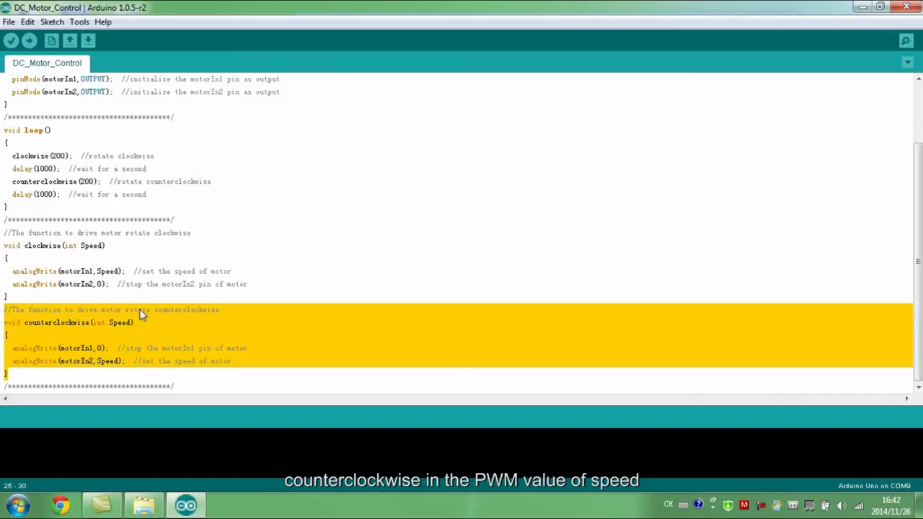
left_click(12, 40)
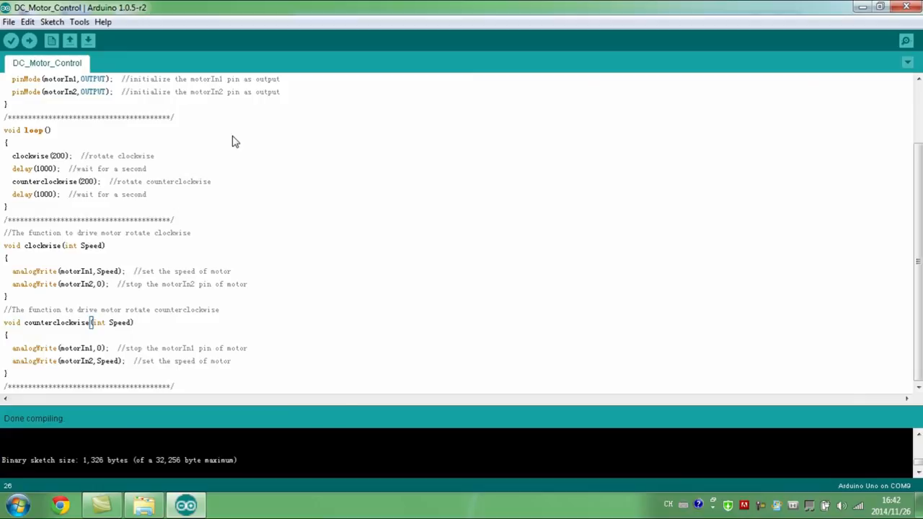
left_click(28, 41)
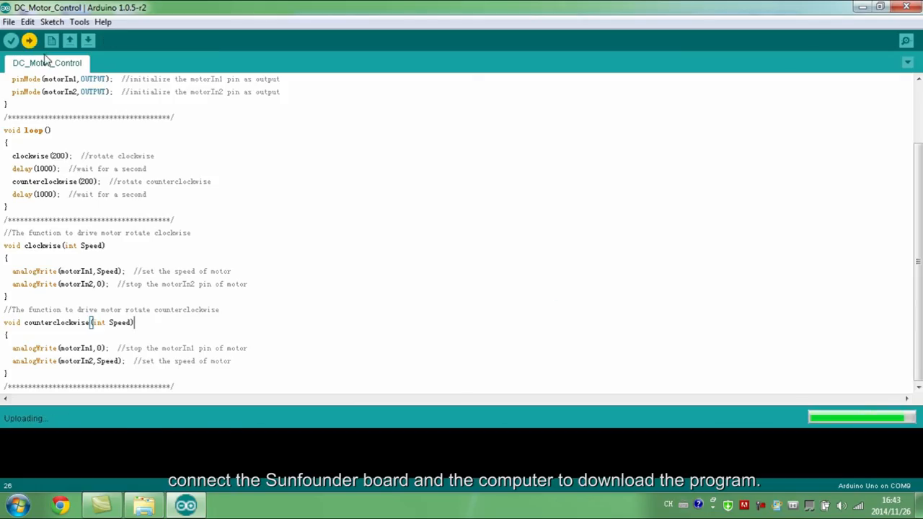